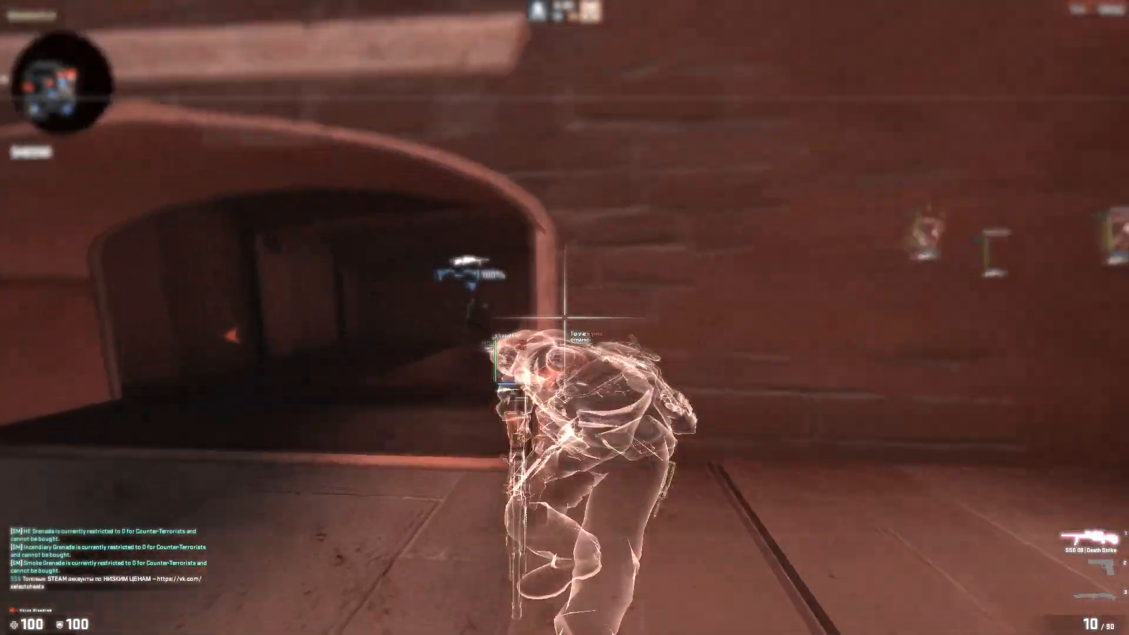
Step: Headshot the ESP-marked enemy in the doorway with the SSG 08
left_click(551, 318)
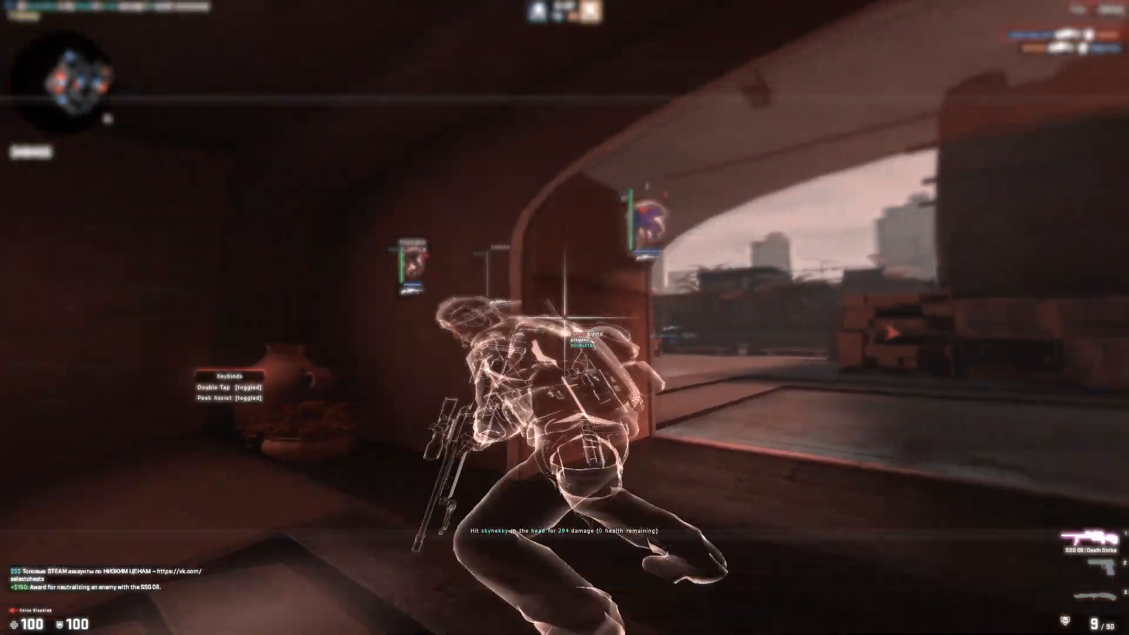
left_click(560, 326)
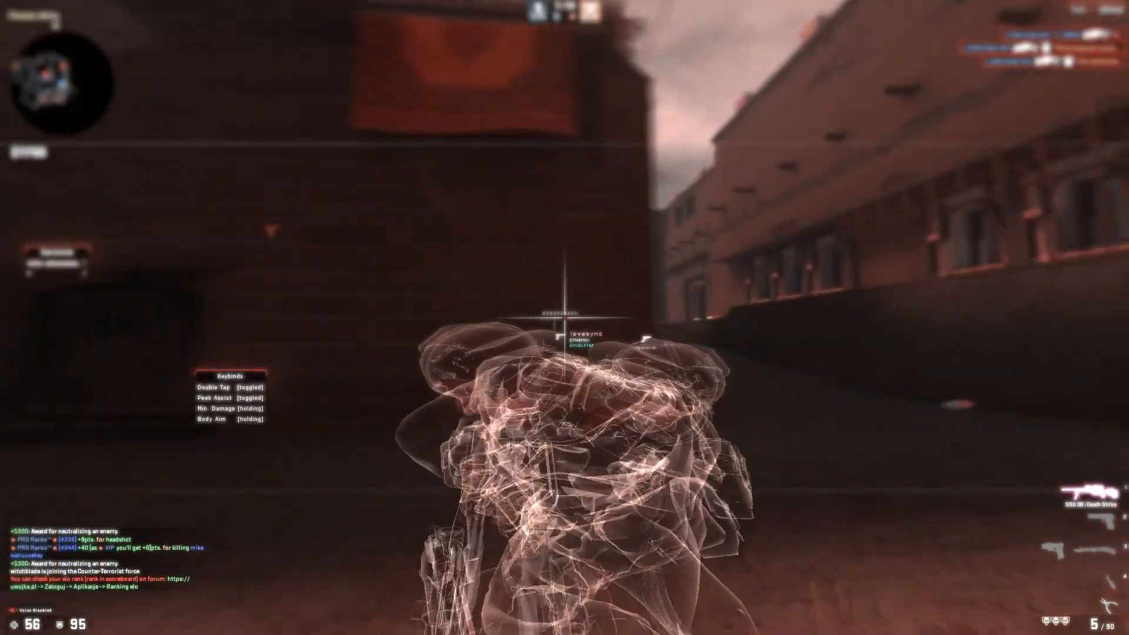
Step: Shoot another enemy with the SSG 08 while Min Damage and Body Aim are toggled
left_click(560, 301)
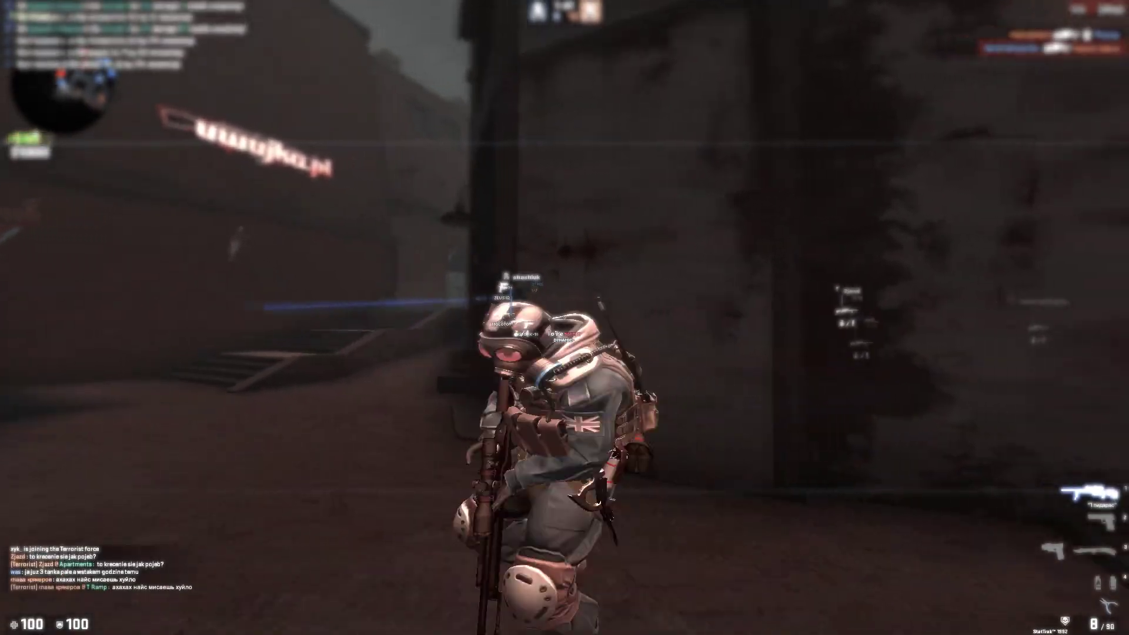
Step: Fire the SSG 08 at the enemy marked behind the wall in the dark area
left_click(565, 317)
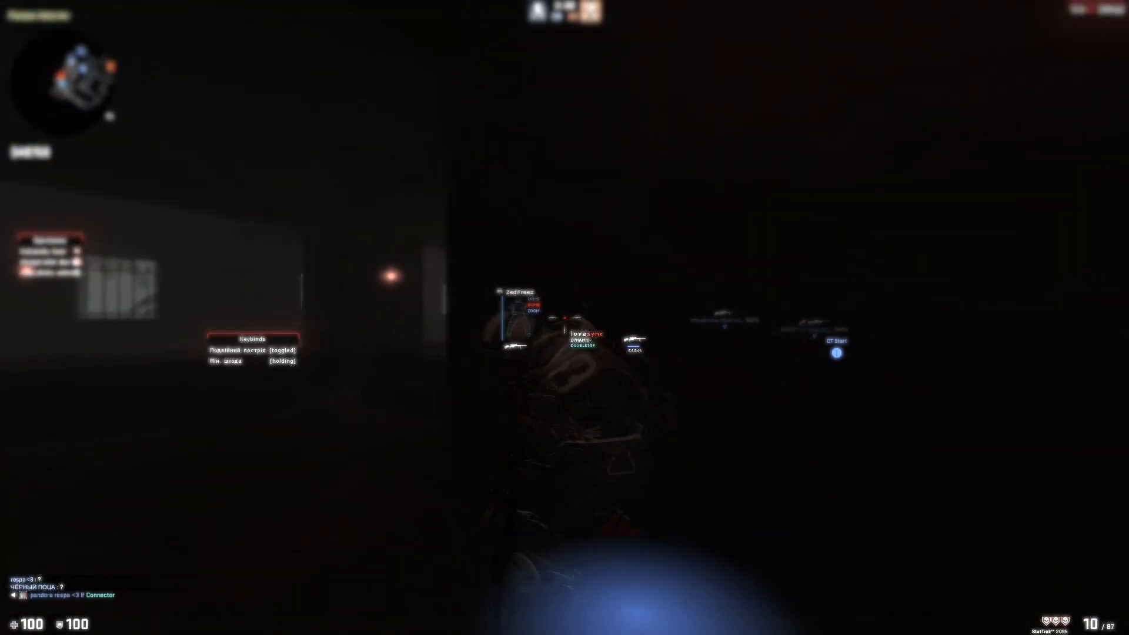
left_click(562, 317)
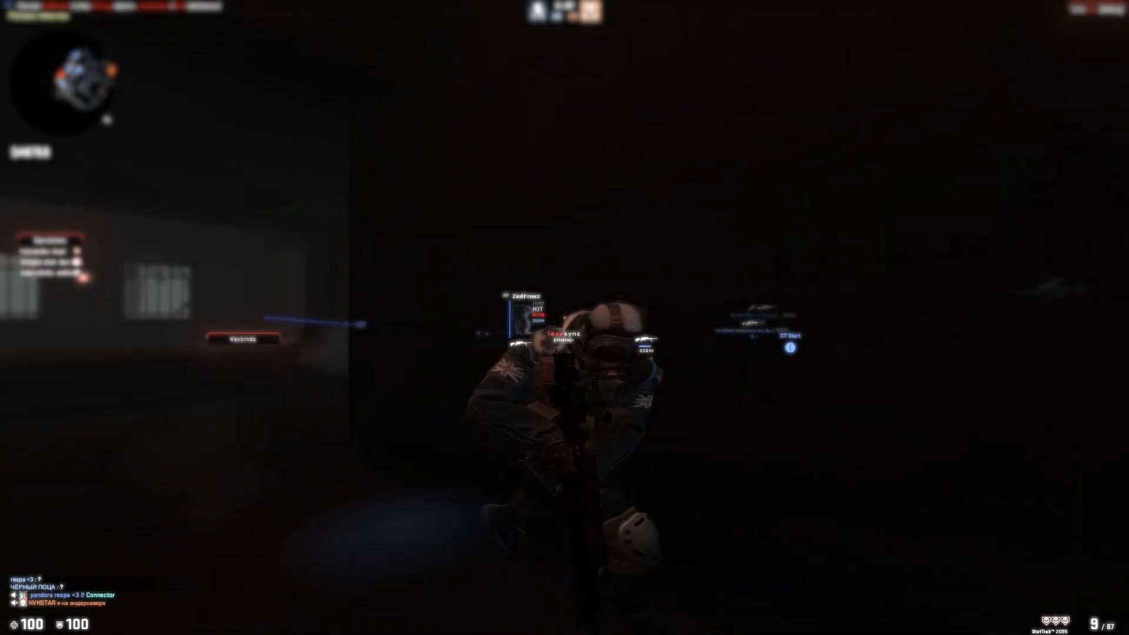